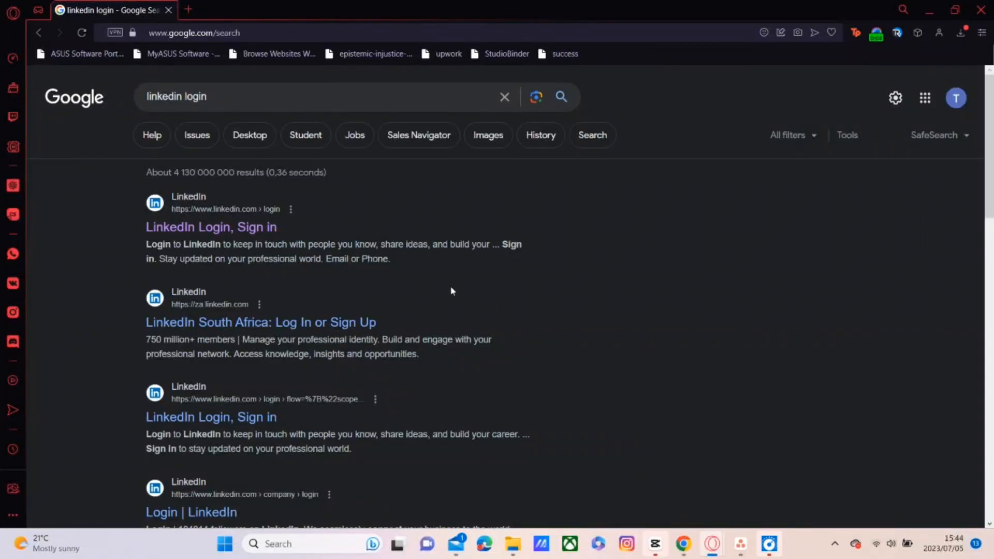
mouse_move(552, 348)
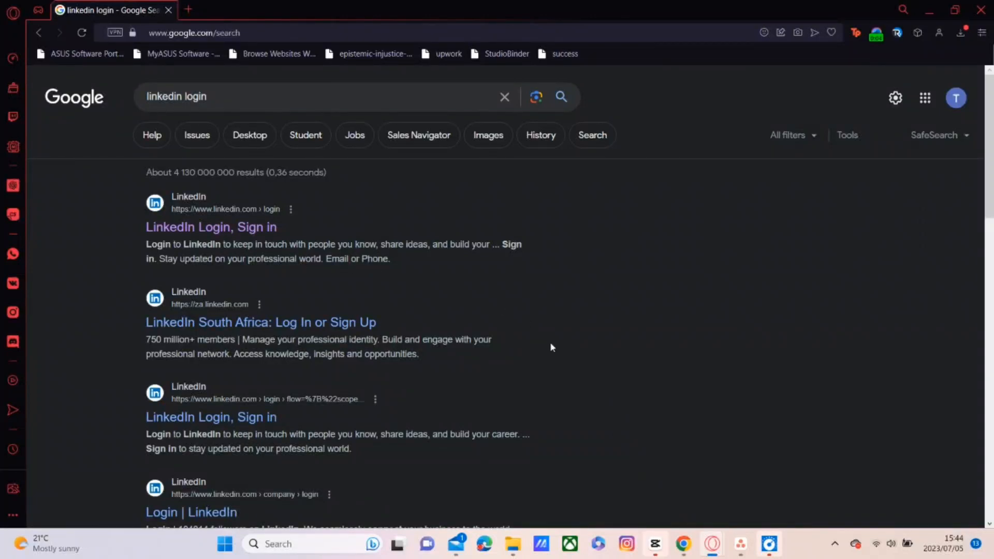
mouse_move(283, 234)
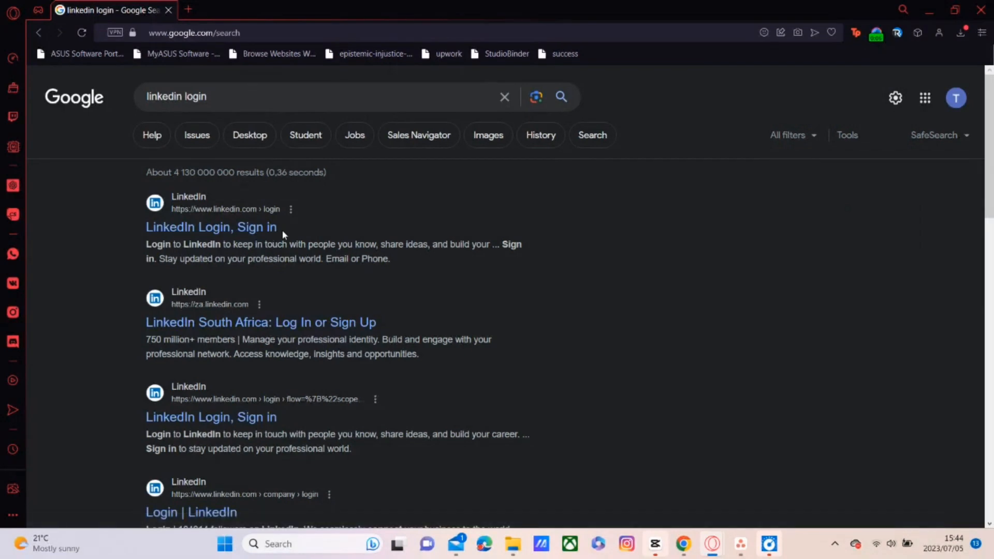
- Open the 'LinkedIn Login, Sign in' result from the Google search for linkedin login
left_click(211, 227)
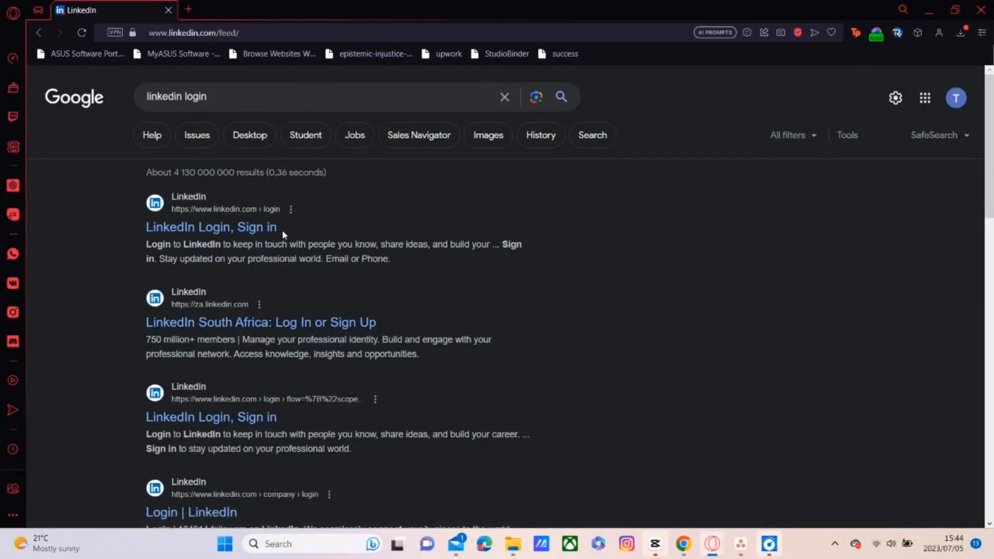
- From the LinkedIn feed, reach Settings & Privacy through the Me menu
left_click(211, 227)
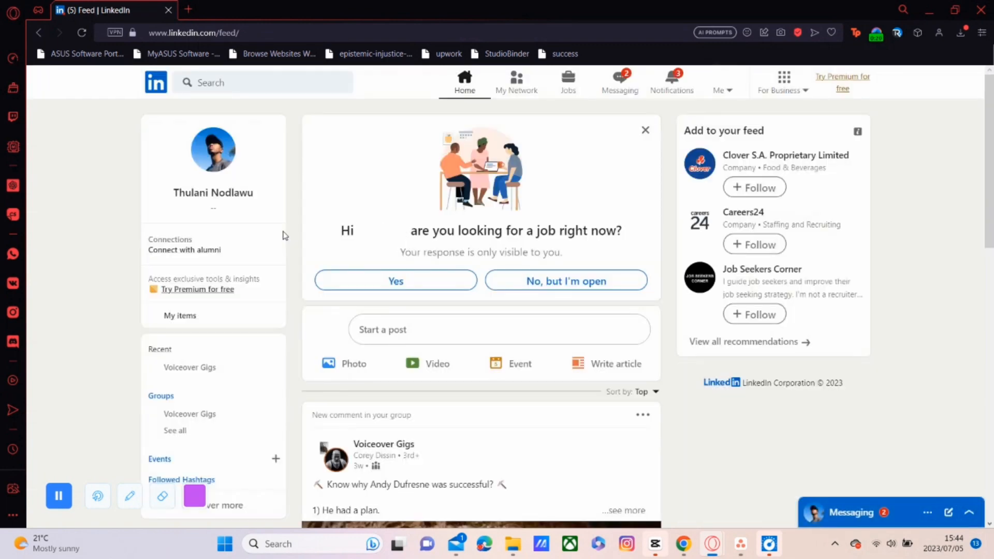
left_click(856, 512)
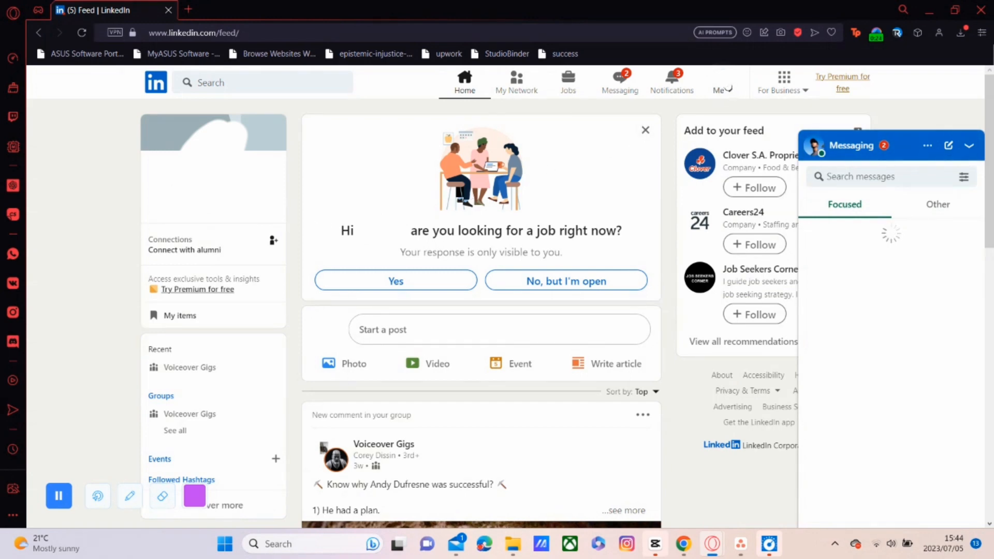
left_click(722, 87)
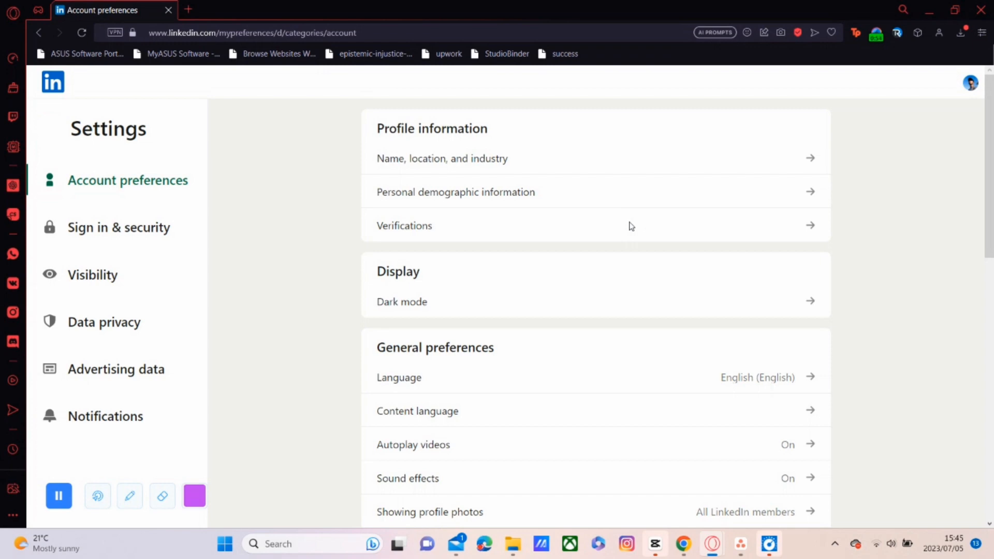
mouse_move(274, 270)
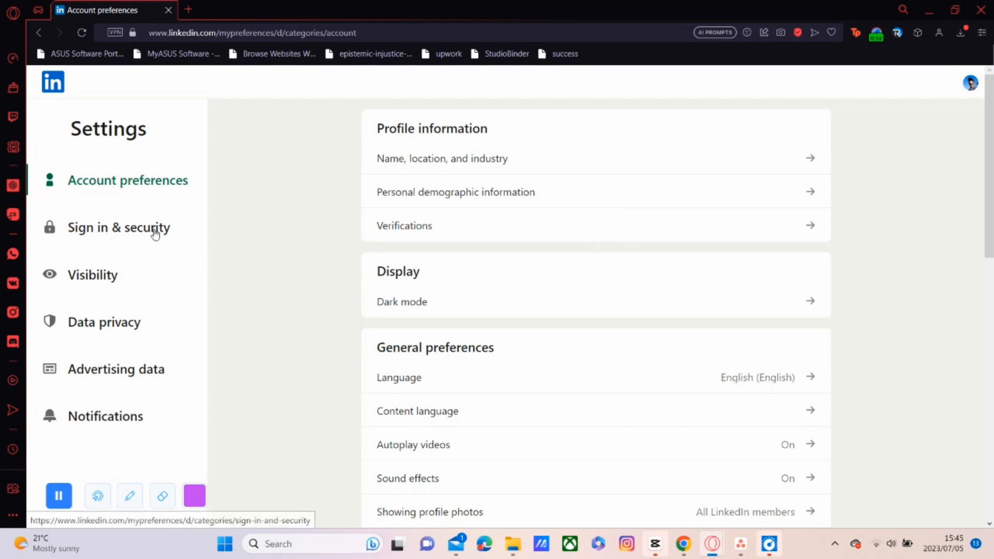
- Go to Sign in & security, then the Email addresses page
left_click(119, 228)
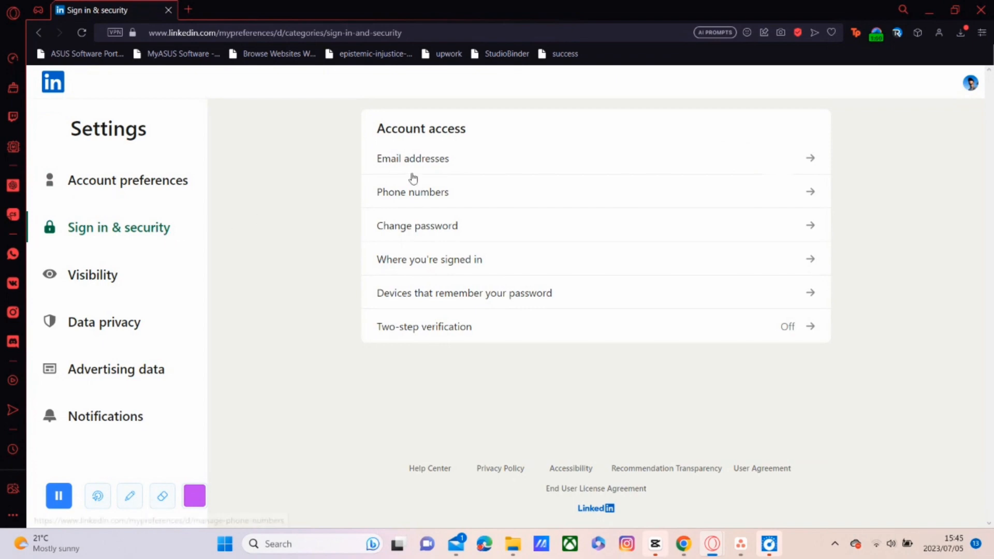
mouse_move(431, 166)
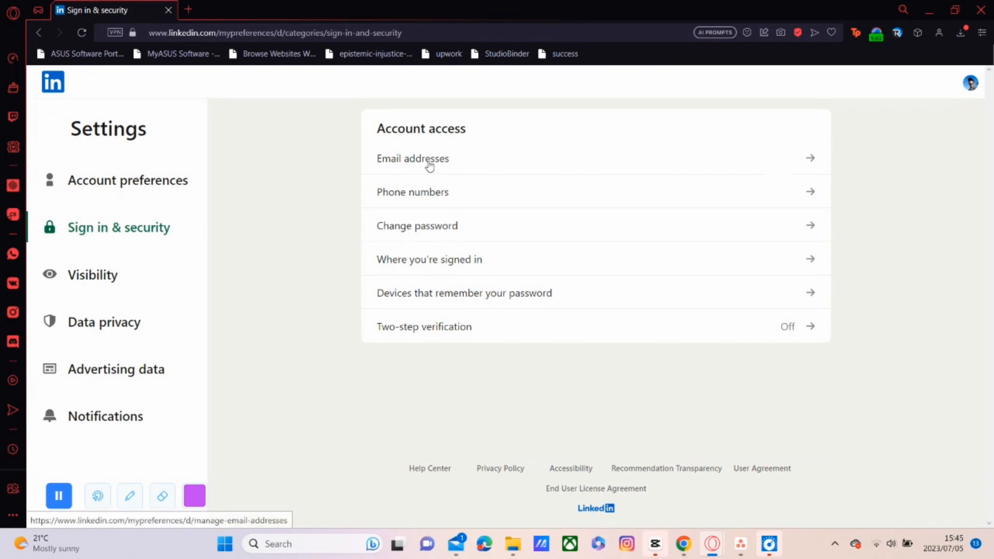
left_click(413, 159)
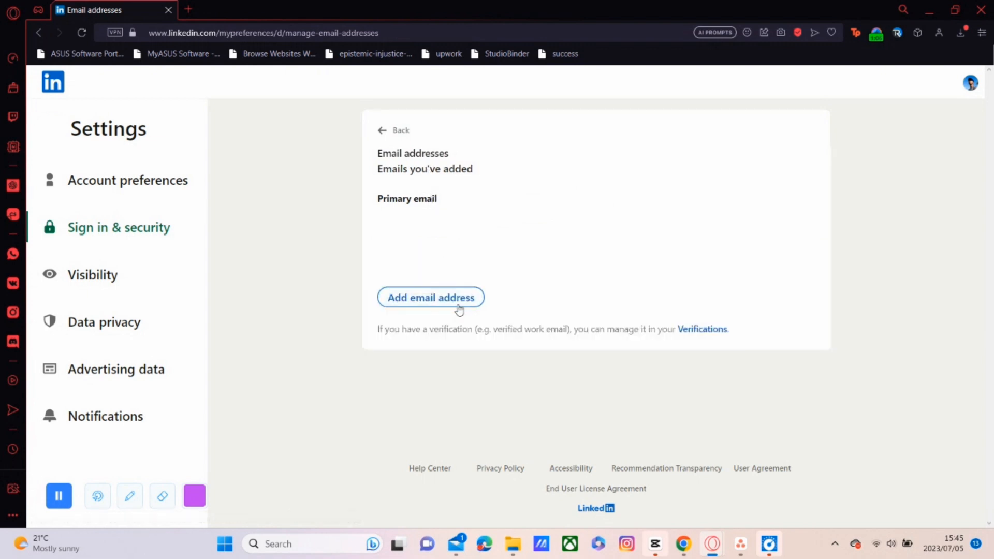
- Add a new email address, confirming it with the account password
left_click(431, 297)
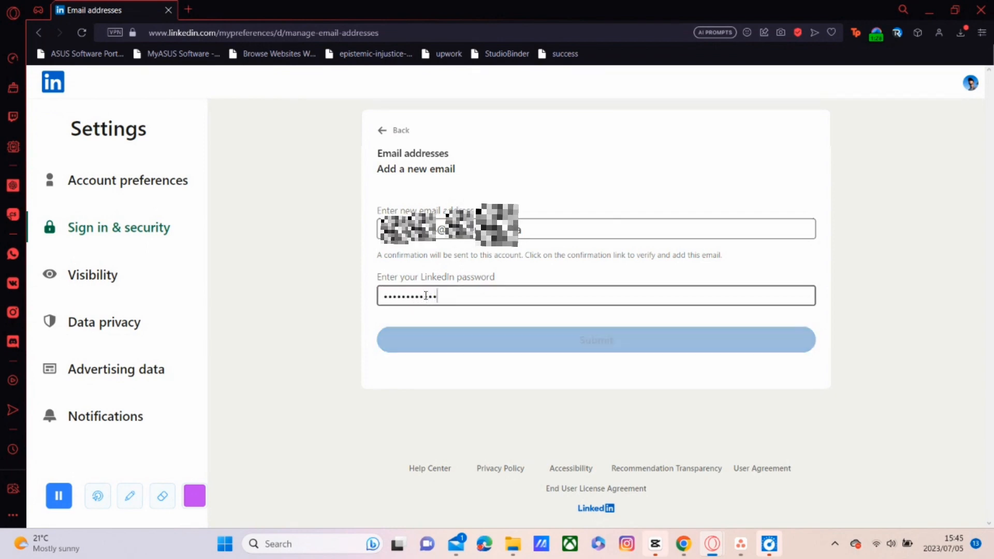
left_click(596, 341)
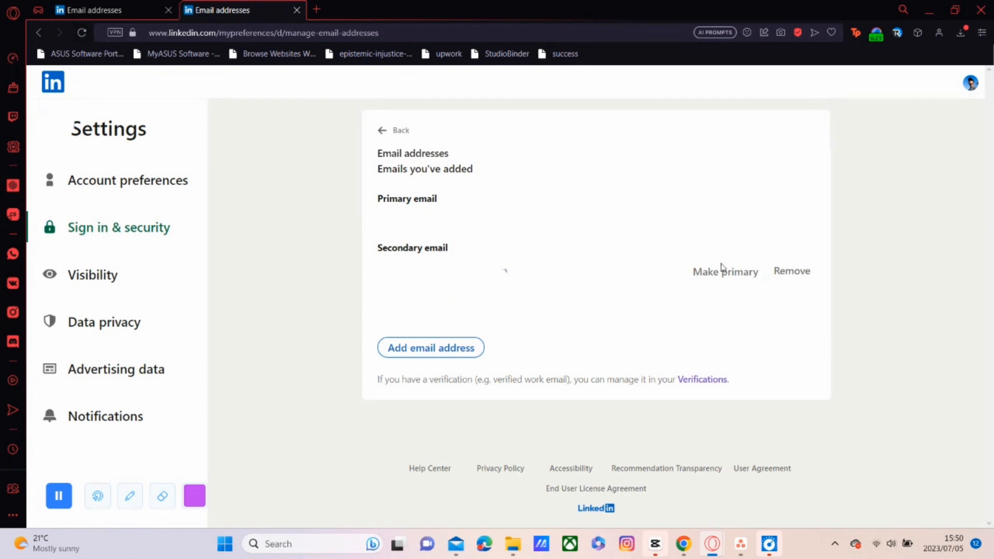
mouse_move(722, 276)
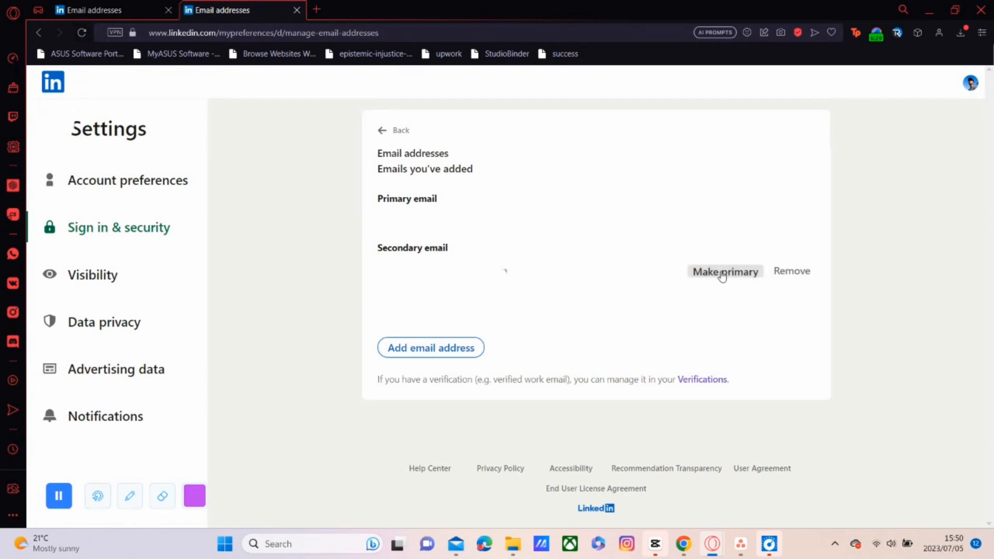
- Make the secondary email primary and confirm with the password in the dialog
left_click(725, 271)
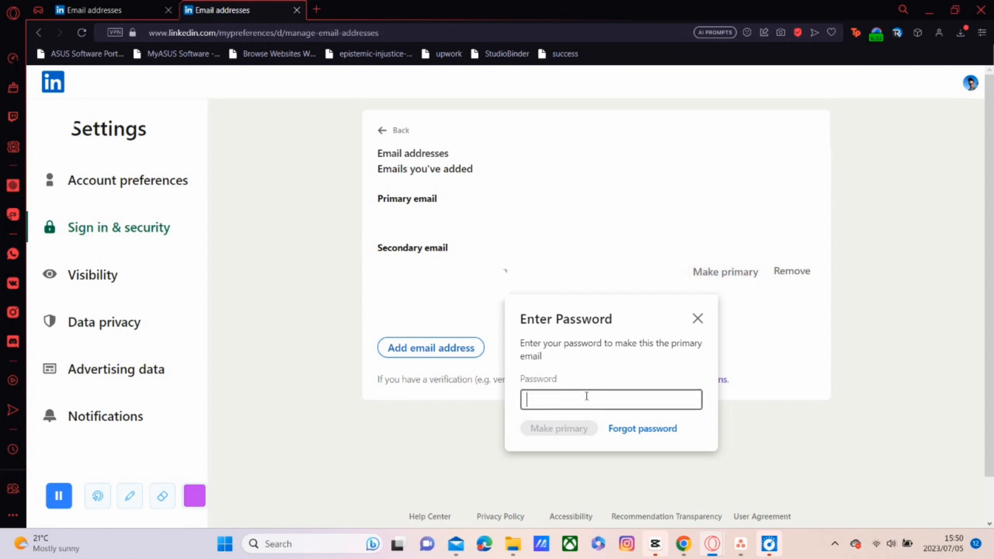
type("••")
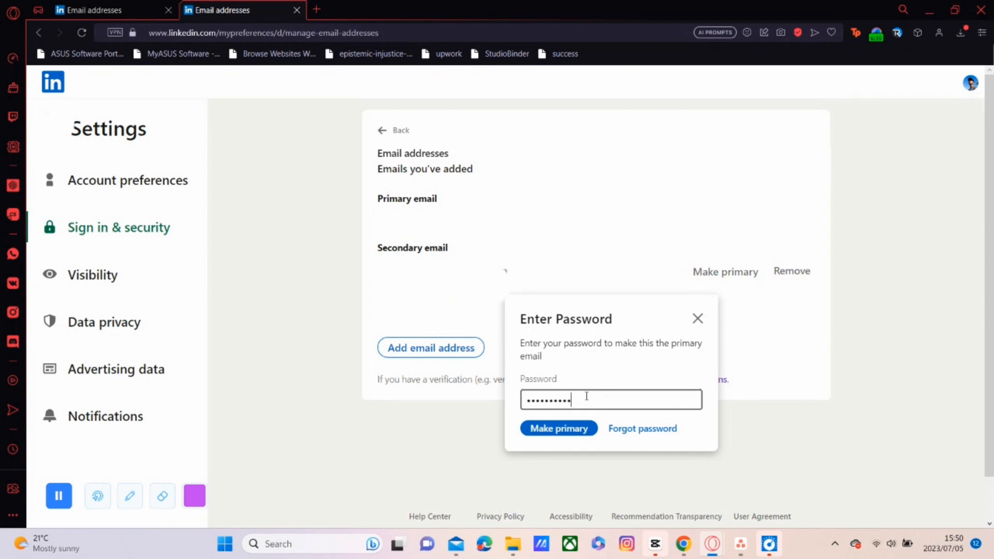
left_click(559, 428)
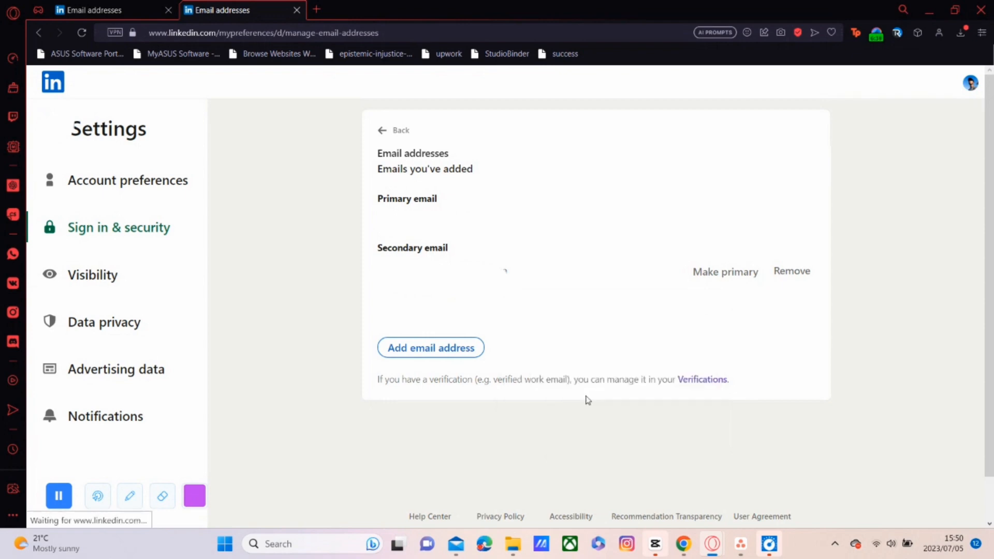